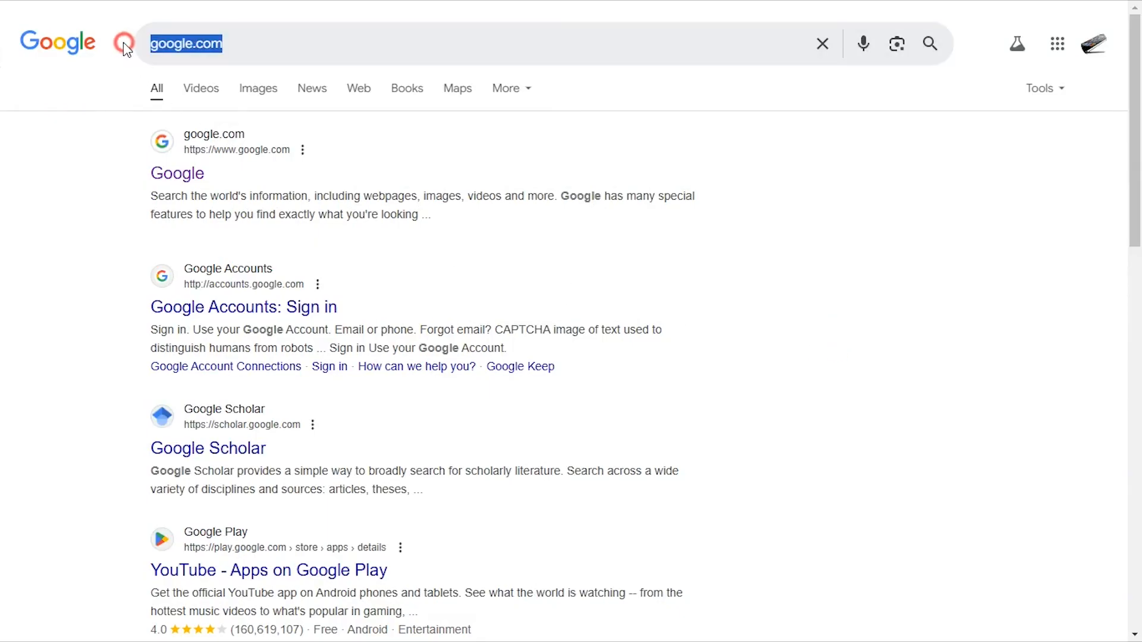
Search Google for "virtual box" to find the official Oracle VirtualBox site.
{"action": "type", "text": "virtual"}
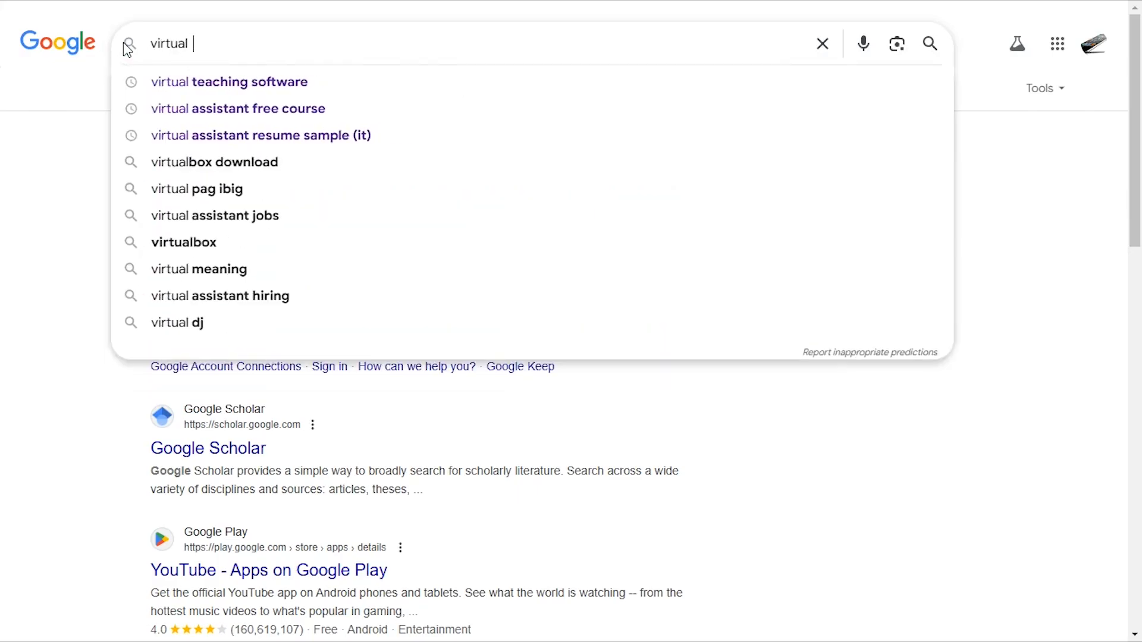
{"action": "type", "text": "box"}
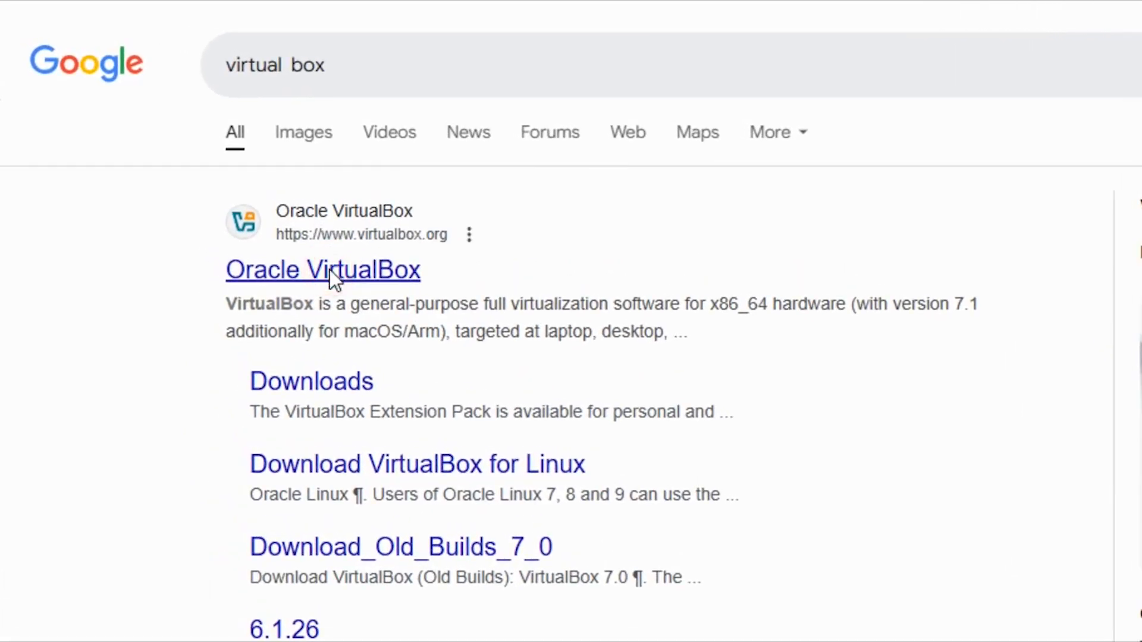
From the Oracle VirtualBox site's downloads page, request the VirtualBox 7.1.6 Windows hosts package.
{"action": "left_click", "coordinate": [322, 269]}
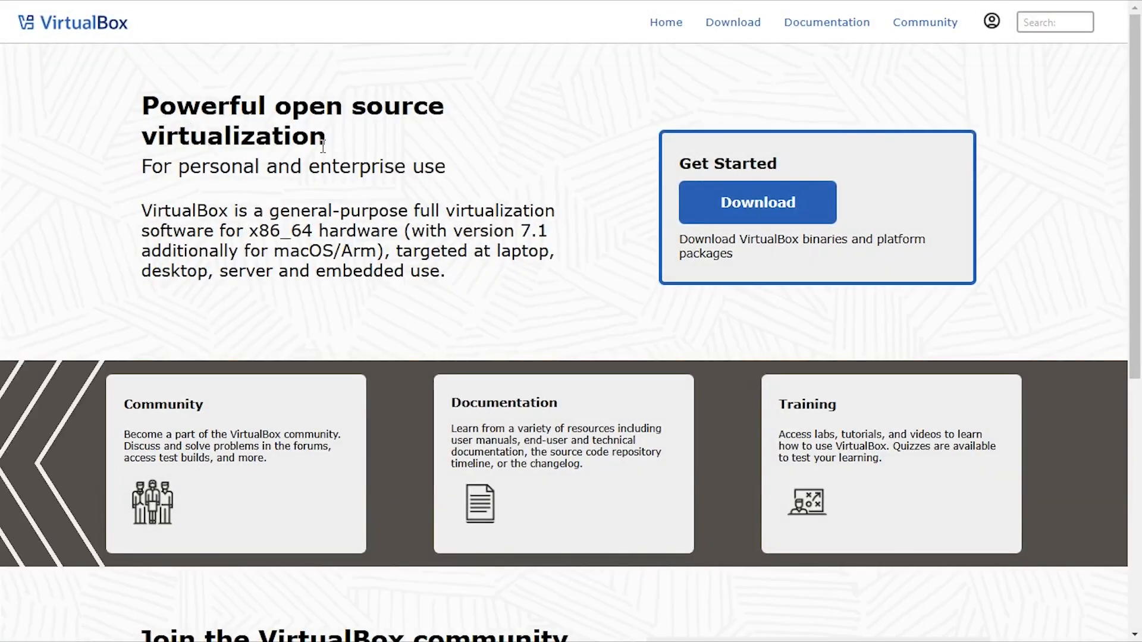
{"action": "left_click", "coordinate": [756, 202]}
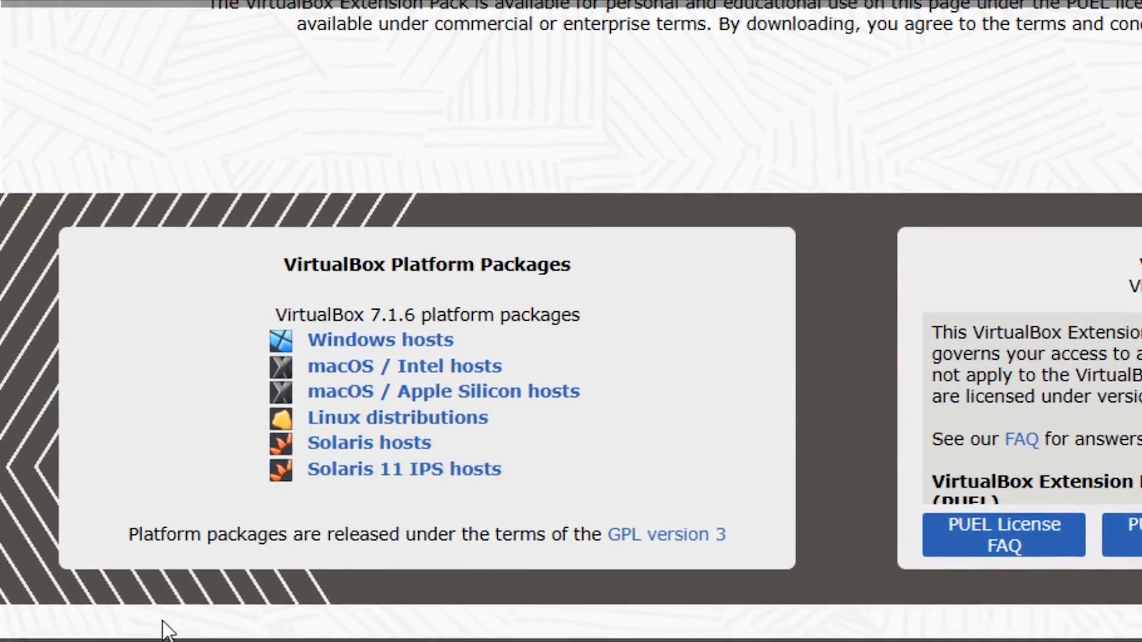
{"action": "scroll", "scroll_direction": "down", "scroll_amount": 3}
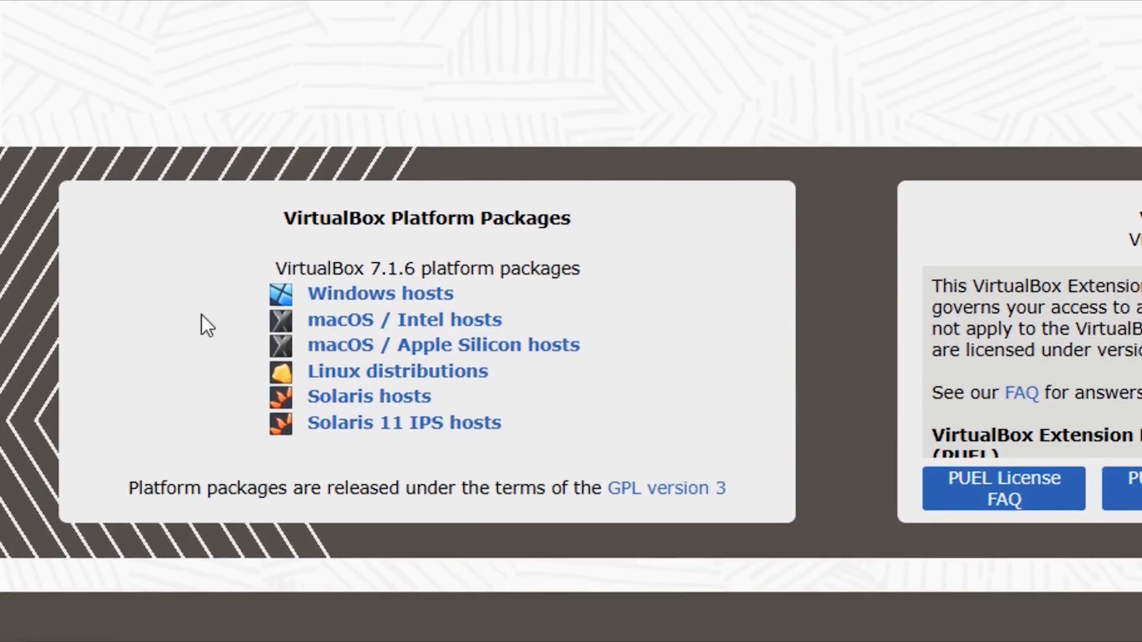
{"action": "mouse_move", "coordinate": [371, 292]}
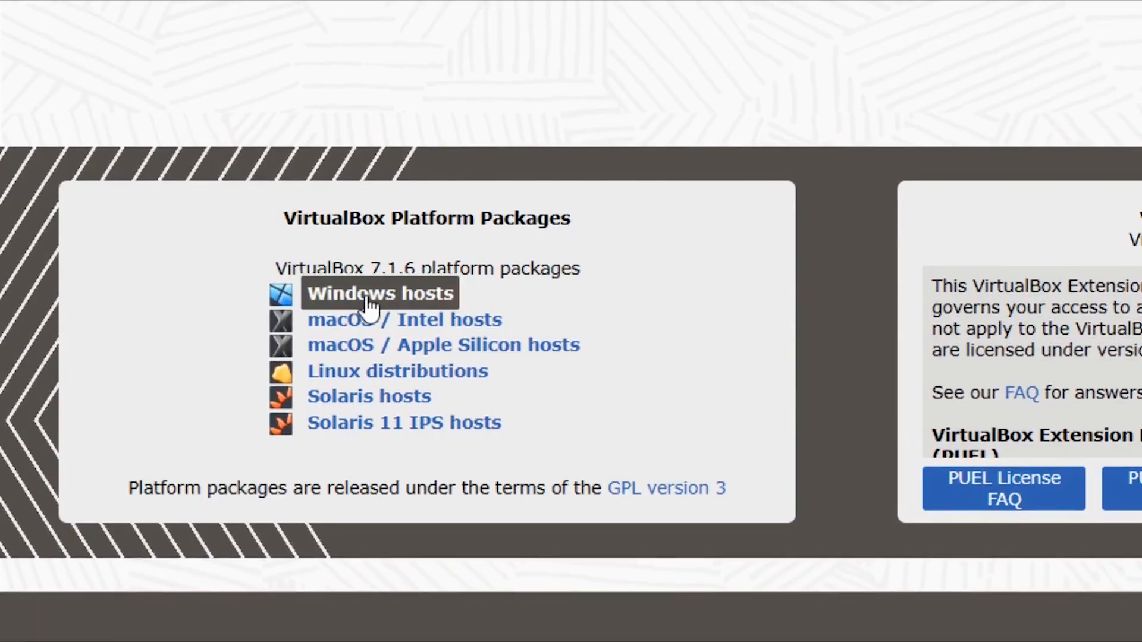
{"action": "left_click", "coordinate": [379, 293]}
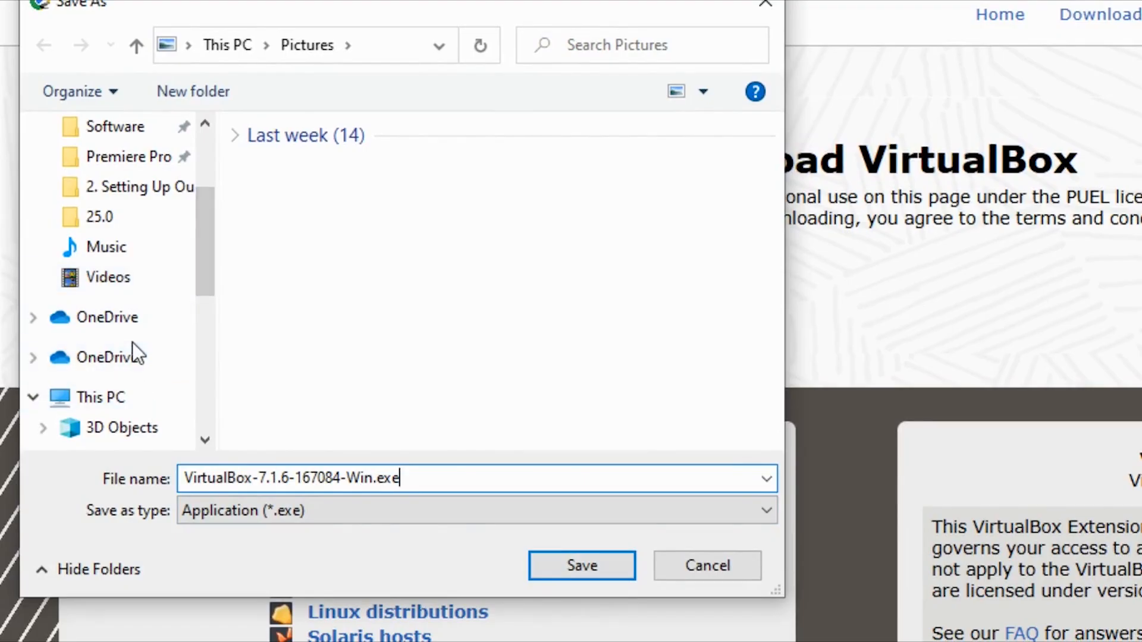
Save VirtualBox-7.1.6-167084-Win.exe to the Desktop so the download begins.
{"action": "left_click", "coordinate": [113, 366]}
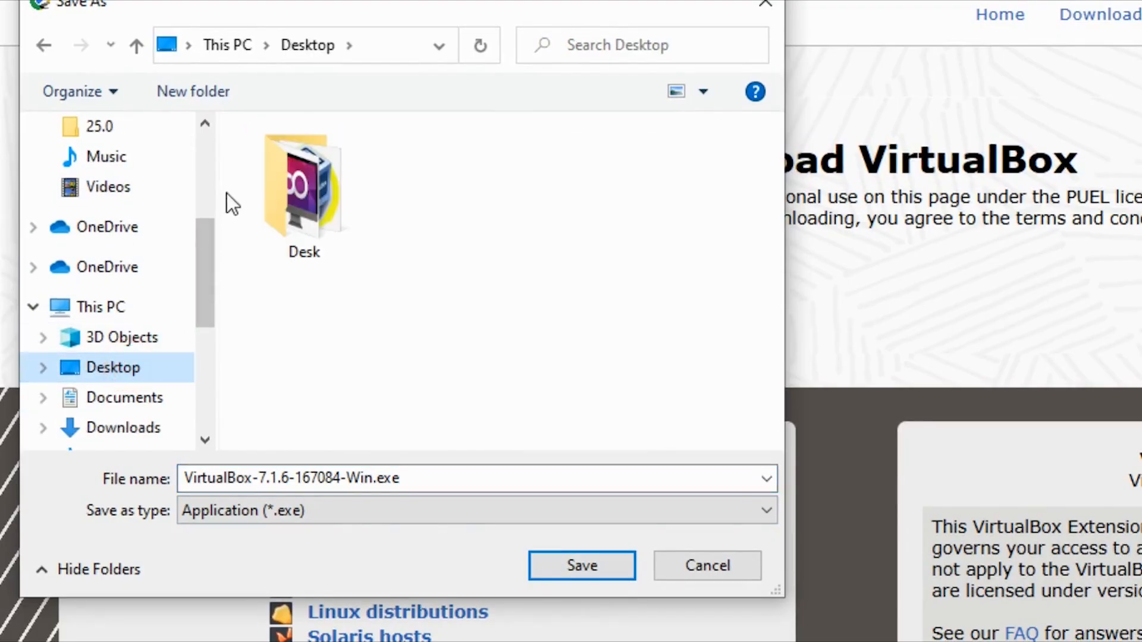
{"action": "left_click", "coordinate": [581, 565]}
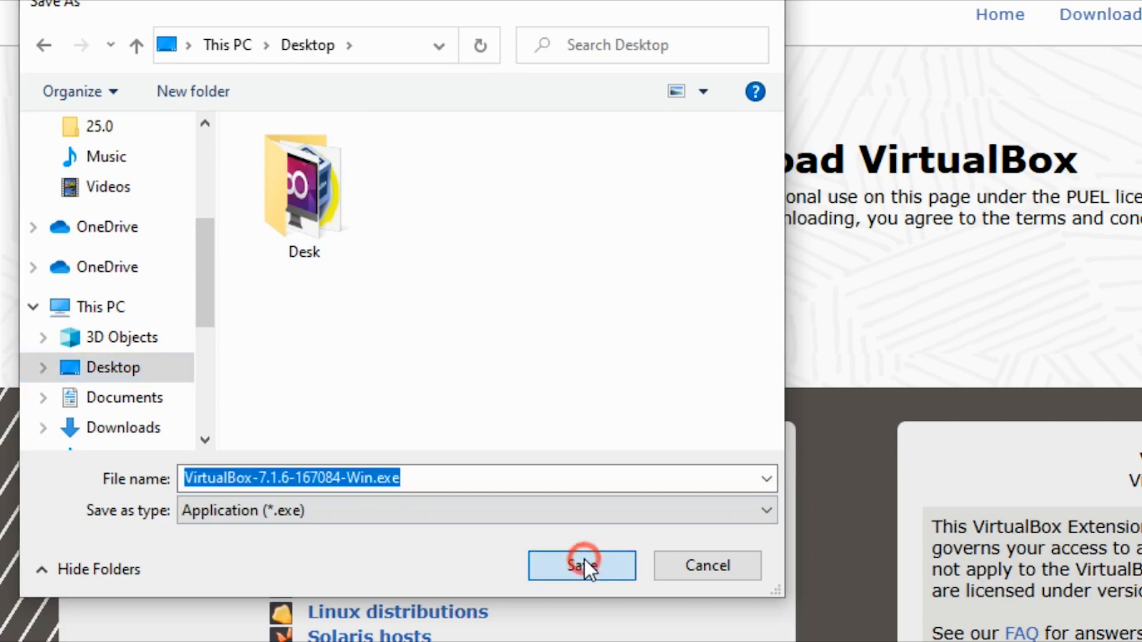
{"action": "left_click", "coordinate": [580, 566]}
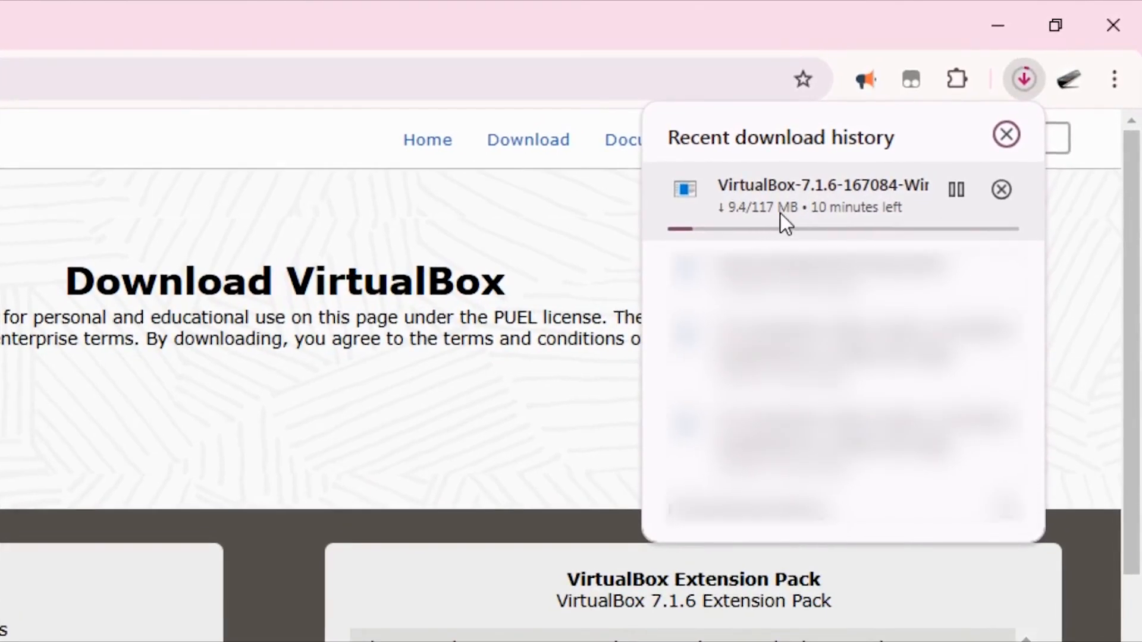
{"action": "mouse_move", "coordinate": [797, 226]}
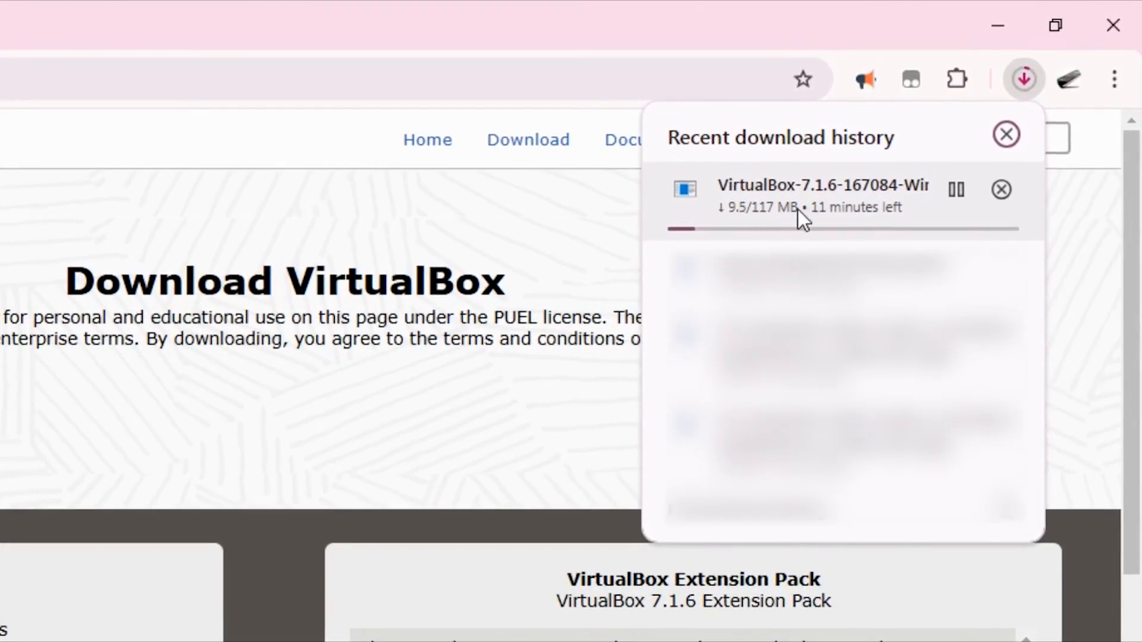
{"action": "mouse_move", "coordinate": [872, 208]}
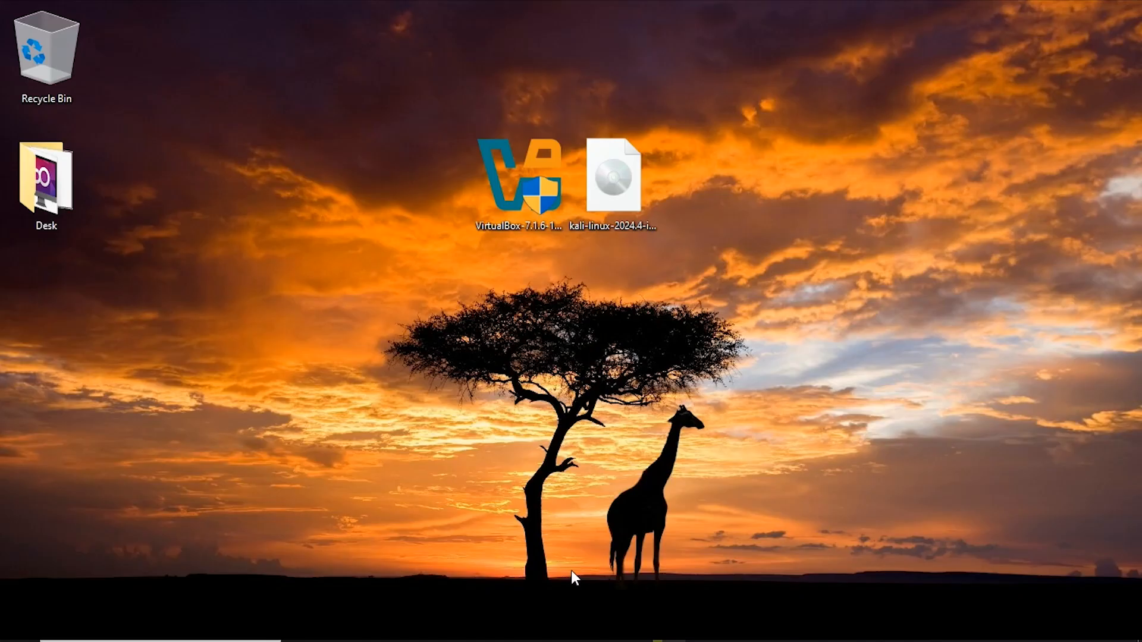
{"action": "mouse_move", "coordinate": [571, 531]}
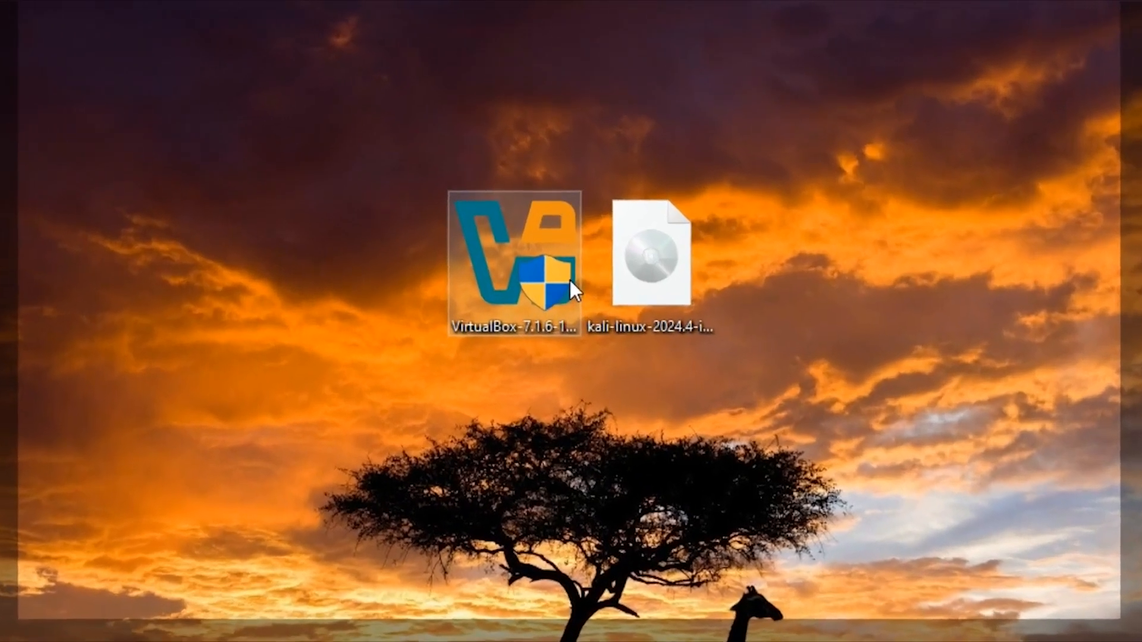
Run the VirtualBox installer from the Desktop and approve the User Account Control prompt.
{"action": "right_click", "coordinate": [513, 262]}
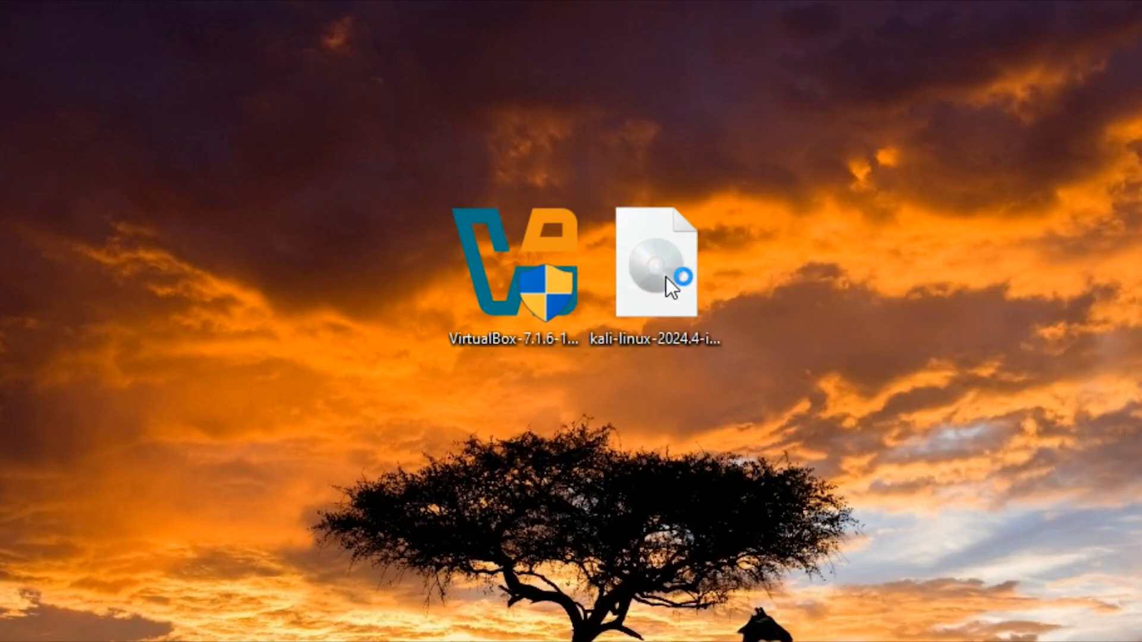
{"action": "double_click", "coordinate": [513, 263]}
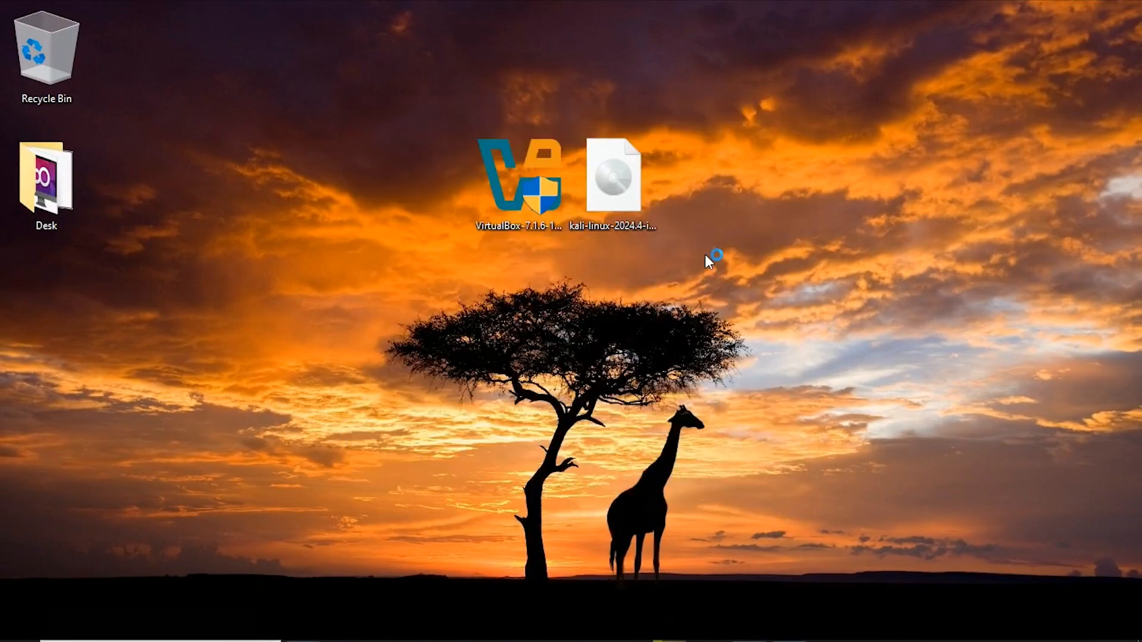
{"action": "double_click", "coordinate": [519, 175]}
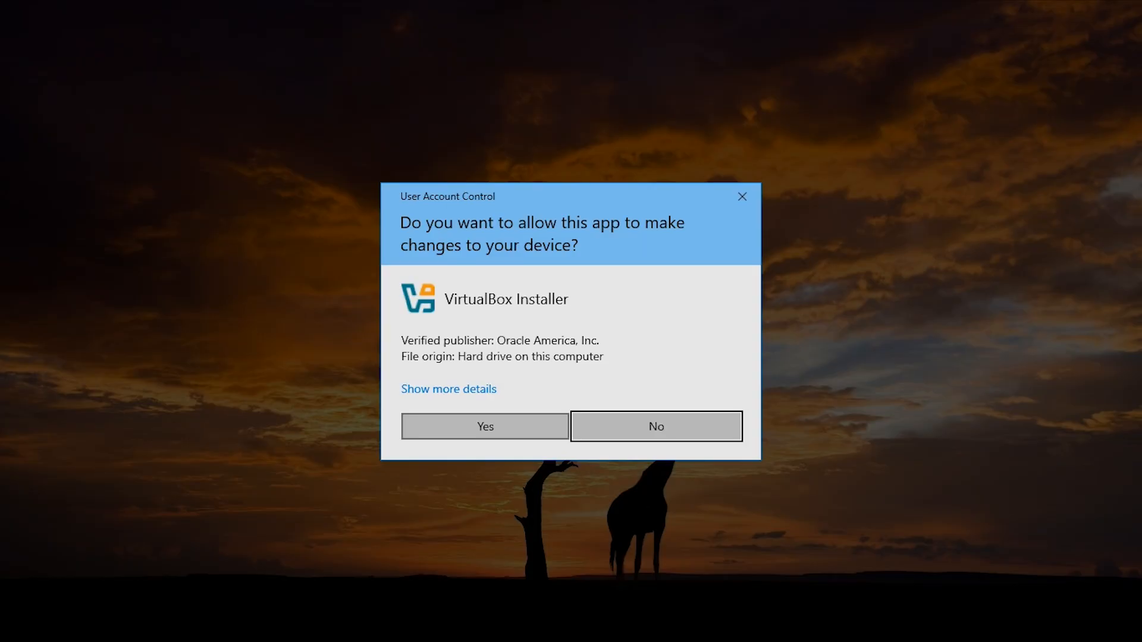
{"action": "left_click", "coordinate": [655, 426]}
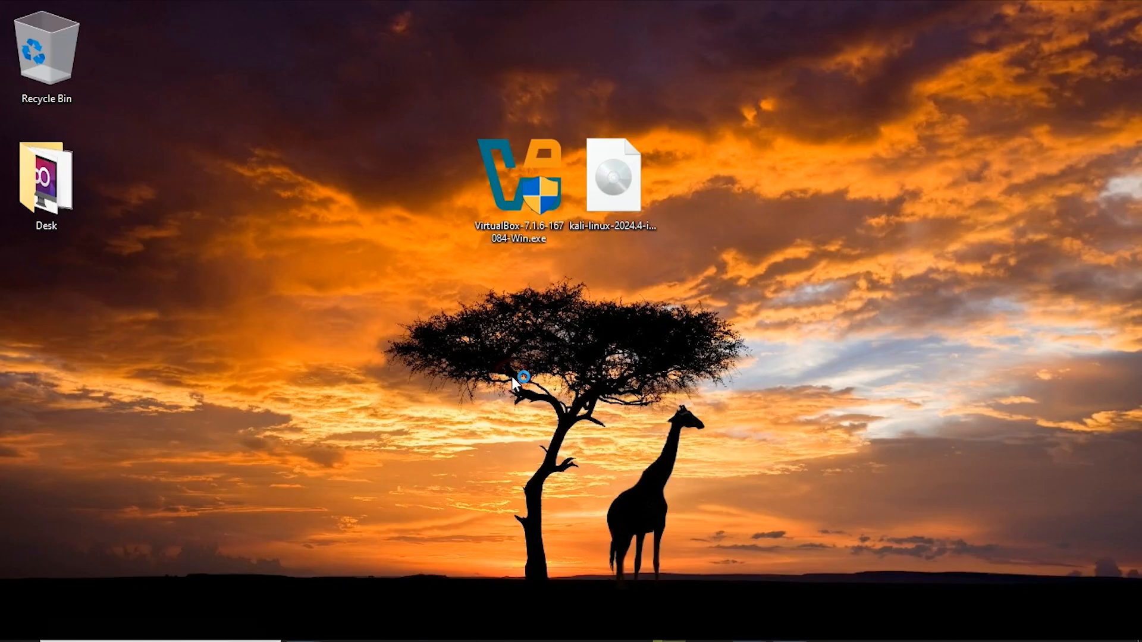
{"action": "double_click", "coordinate": [516, 174]}
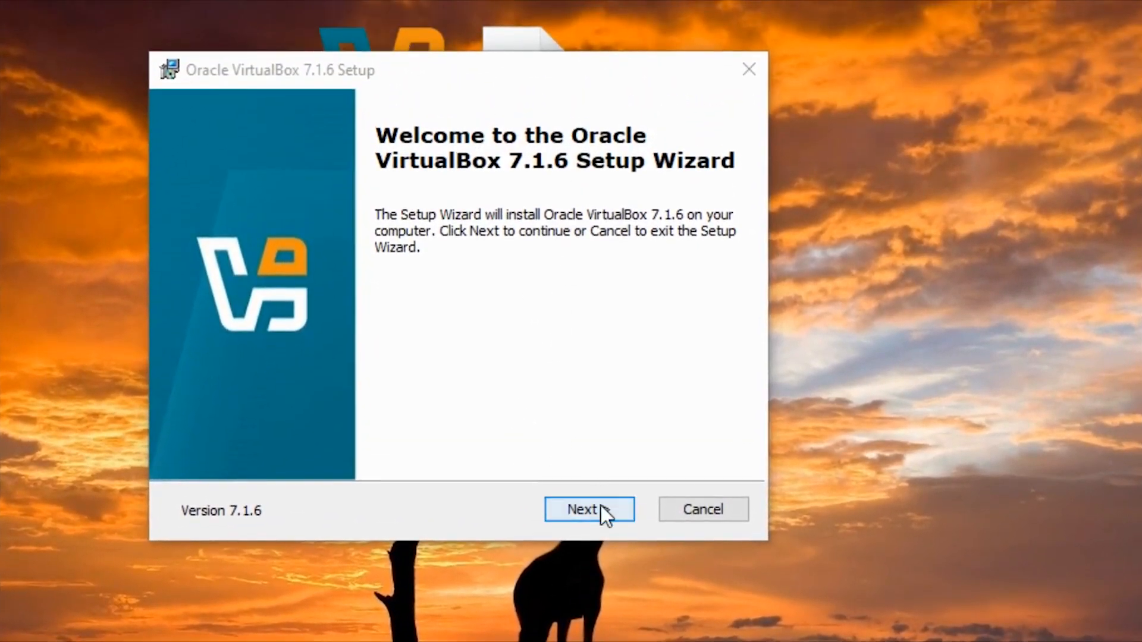
Pass the welcome page, accept the license terms, and keep default features and location.
{"action": "left_click", "coordinate": [588, 509]}
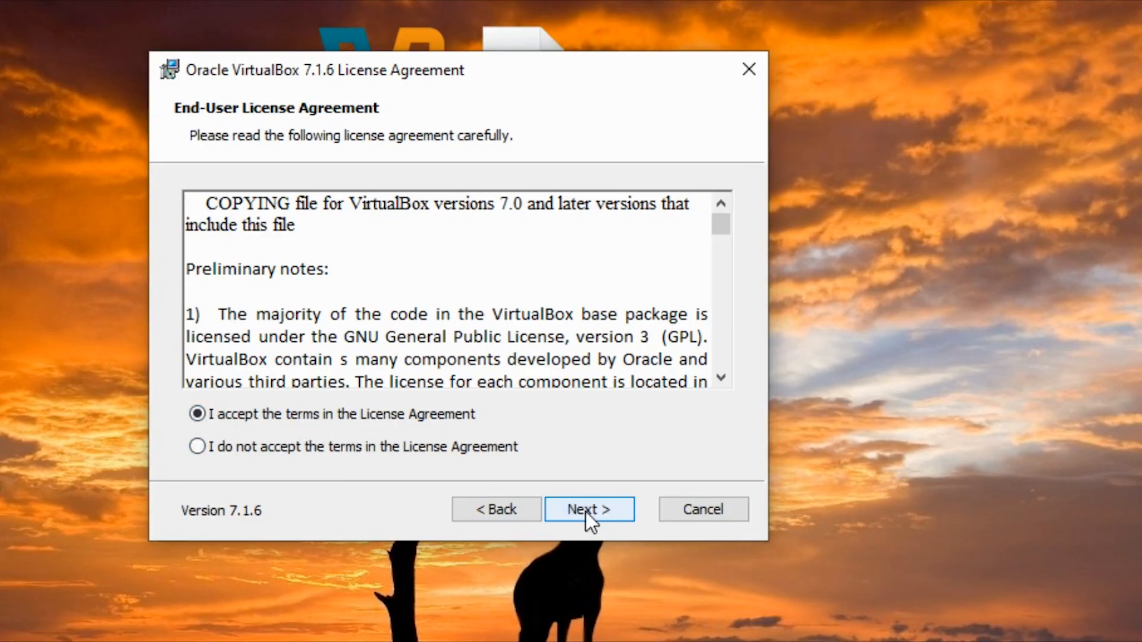
{"action": "left_click", "coordinate": [588, 508]}
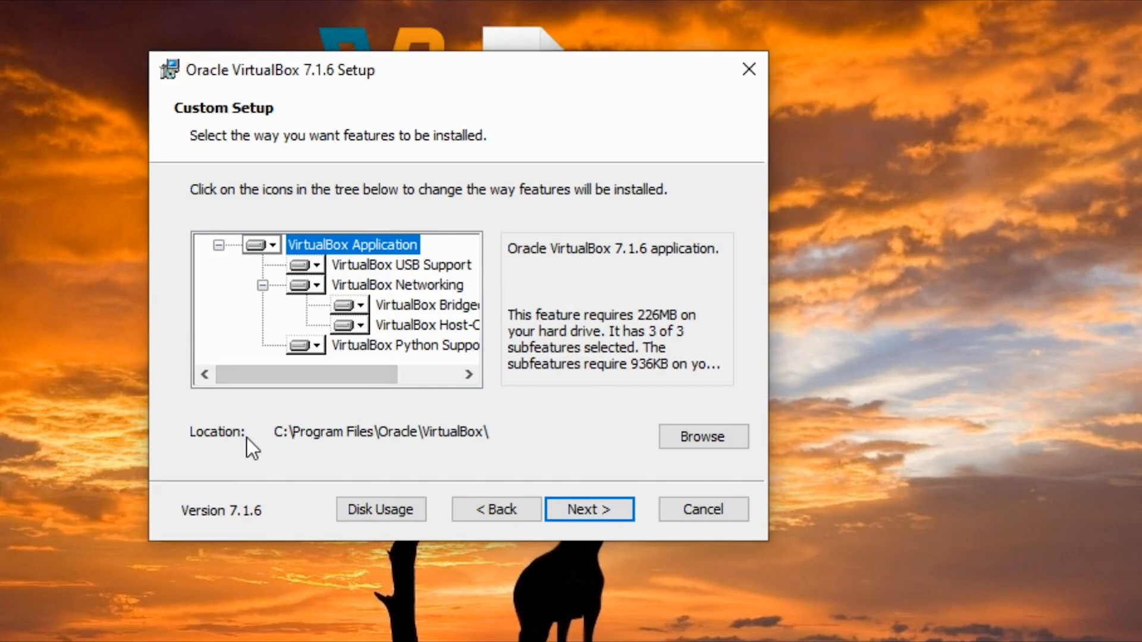
{"action": "mouse_move", "coordinate": [299, 449]}
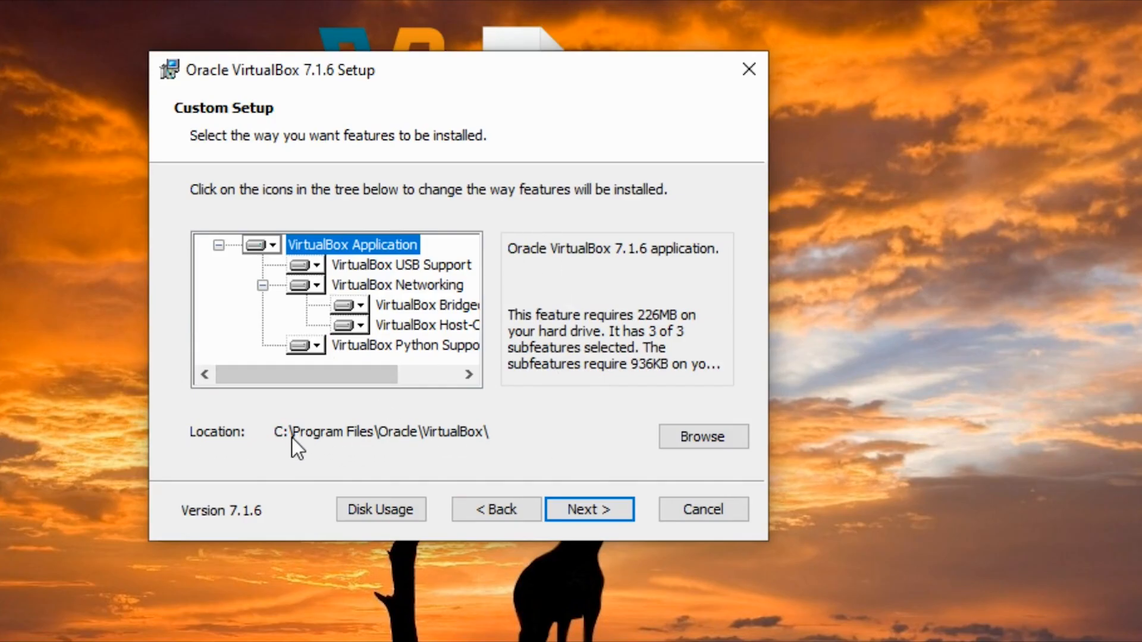
{"action": "mouse_move", "coordinate": [280, 448]}
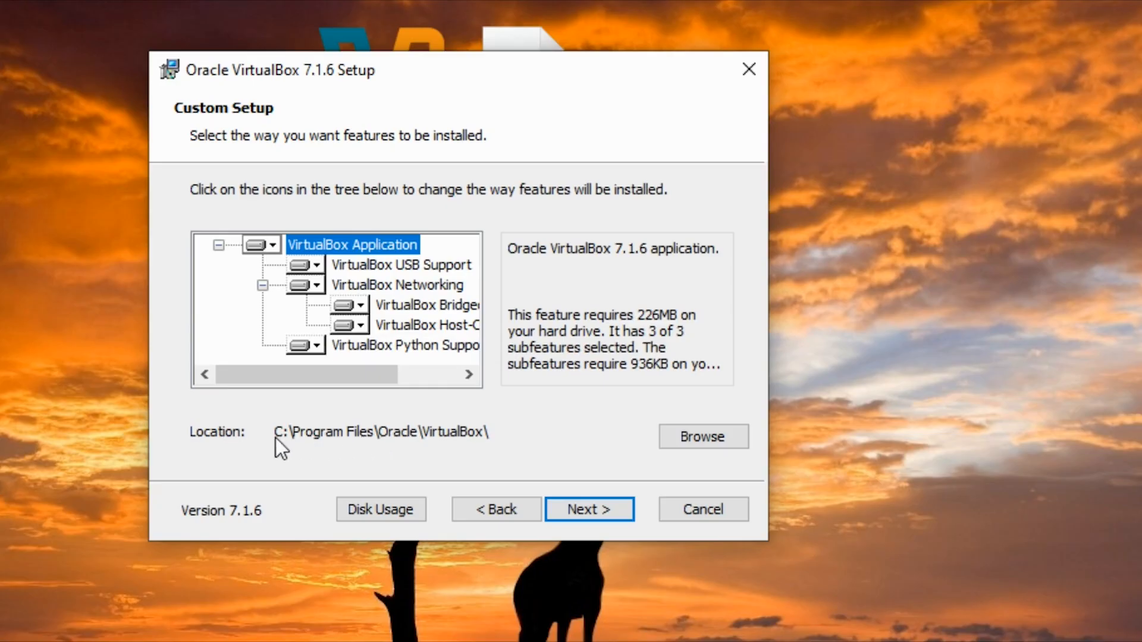
{"action": "mouse_move", "coordinate": [282, 443]}
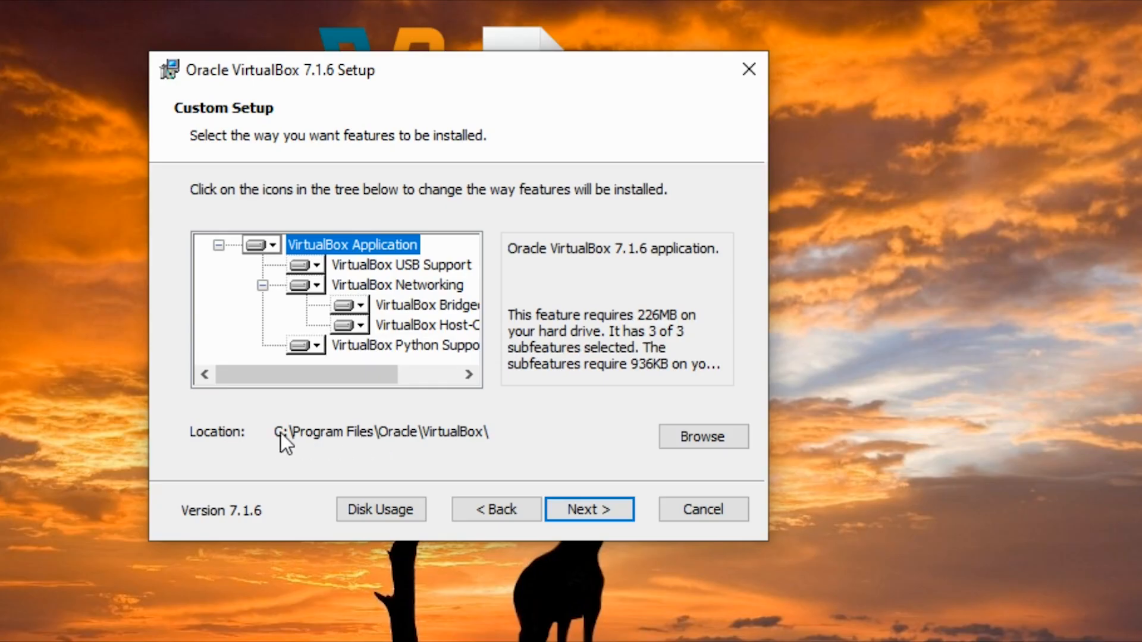
{"action": "left_click", "coordinate": [588, 508]}
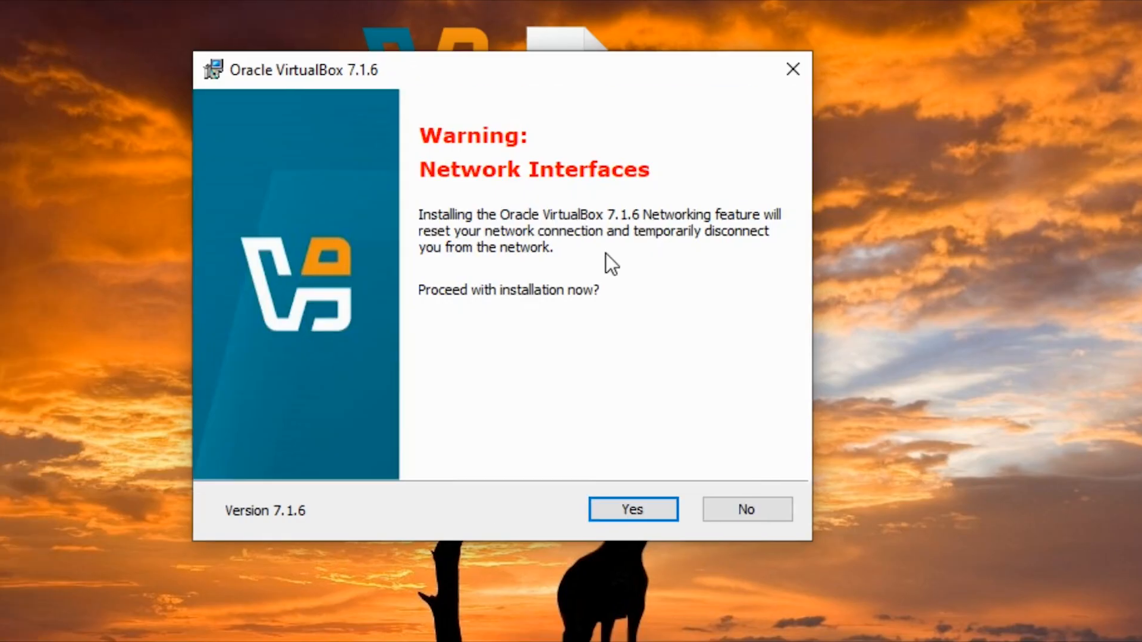
{"action": "mouse_move", "coordinate": [641, 251]}
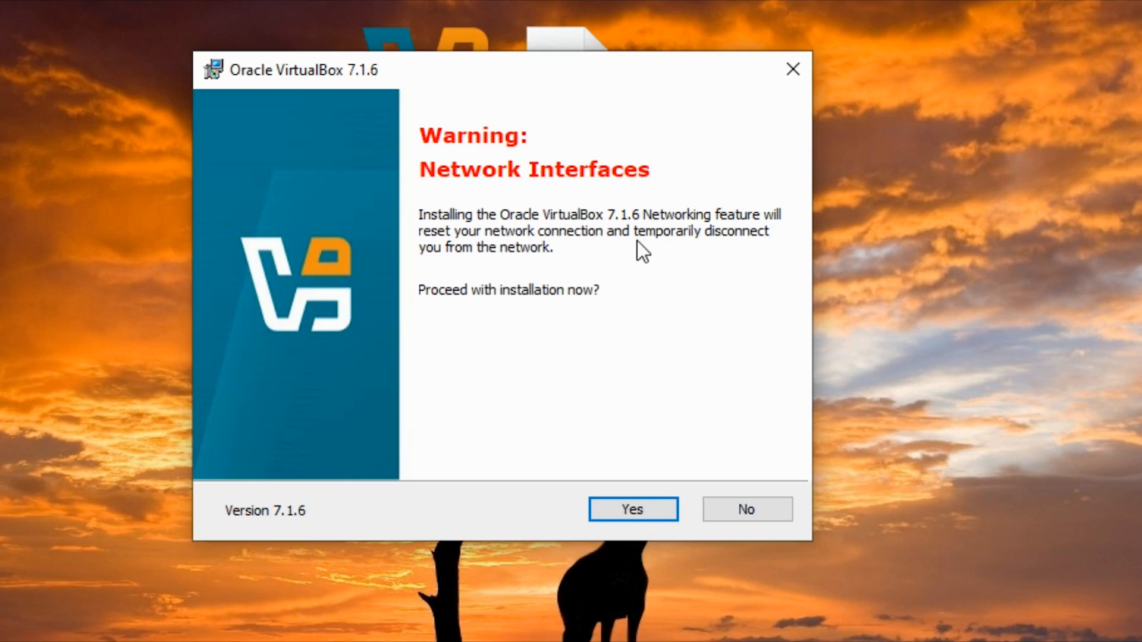
{"action": "mouse_move", "coordinate": [657, 230]}
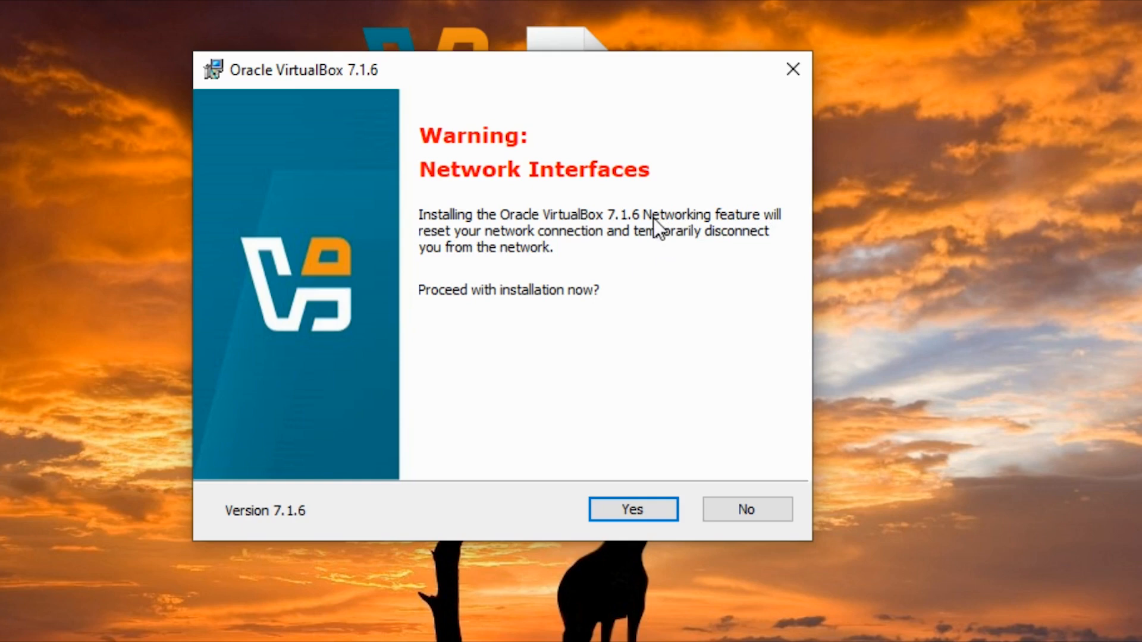
{"action": "mouse_move", "coordinate": [656, 180]}
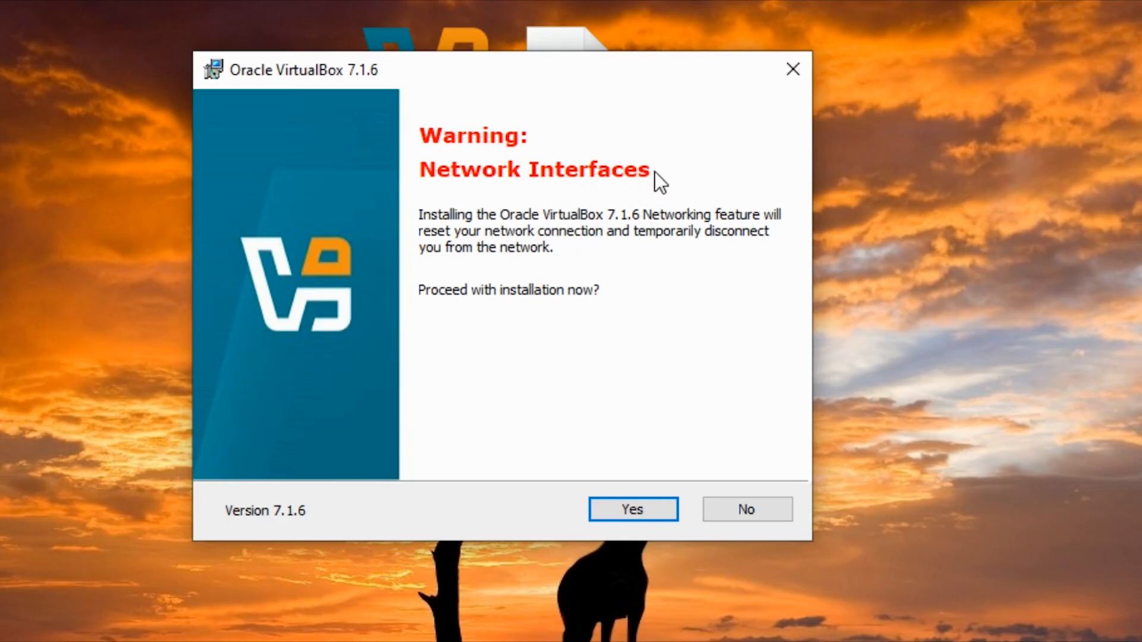
{"action": "mouse_move", "coordinate": [623, 255]}
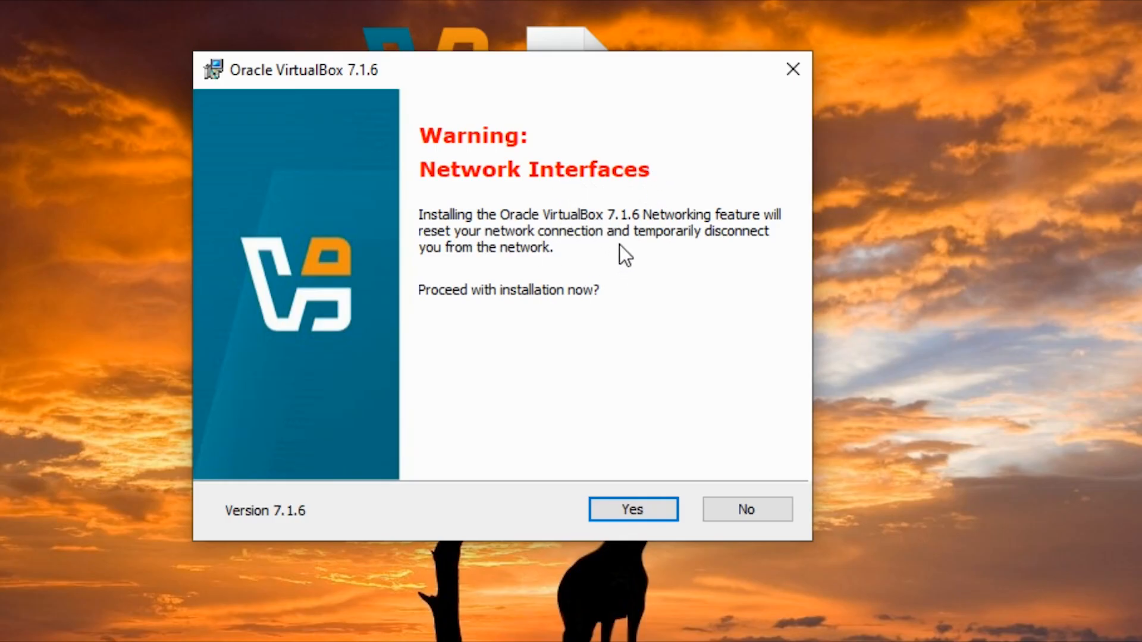
{"action": "mouse_move", "coordinate": [579, 222]}
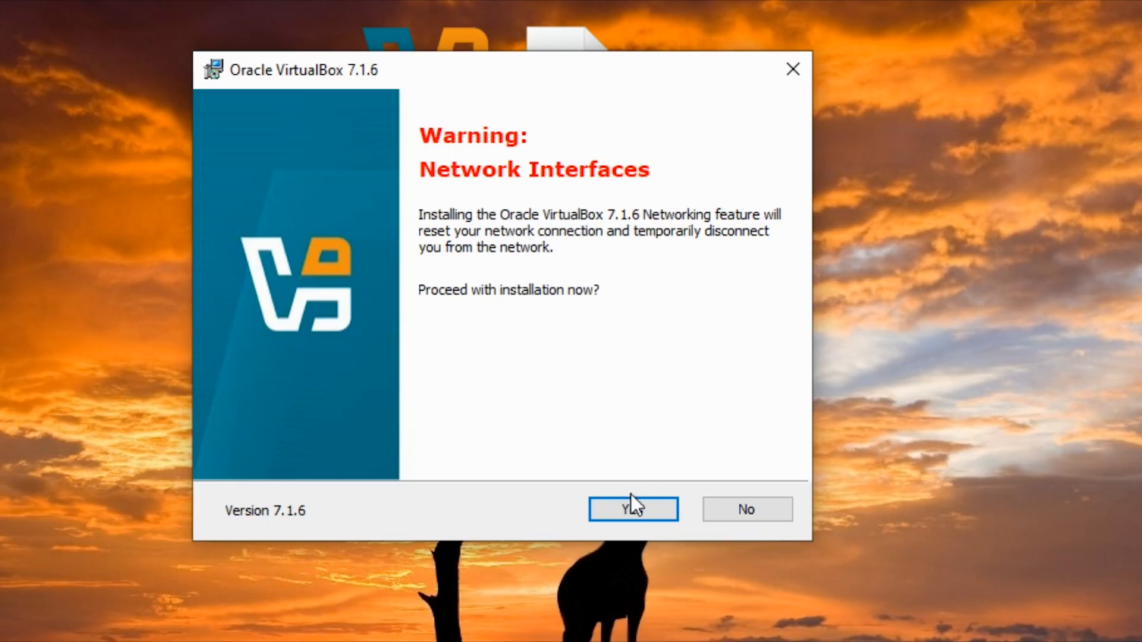
Accept the network reset and missing Python warnings, keep all shortcuts, and install.
{"action": "left_click", "coordinate": [631, 509]}
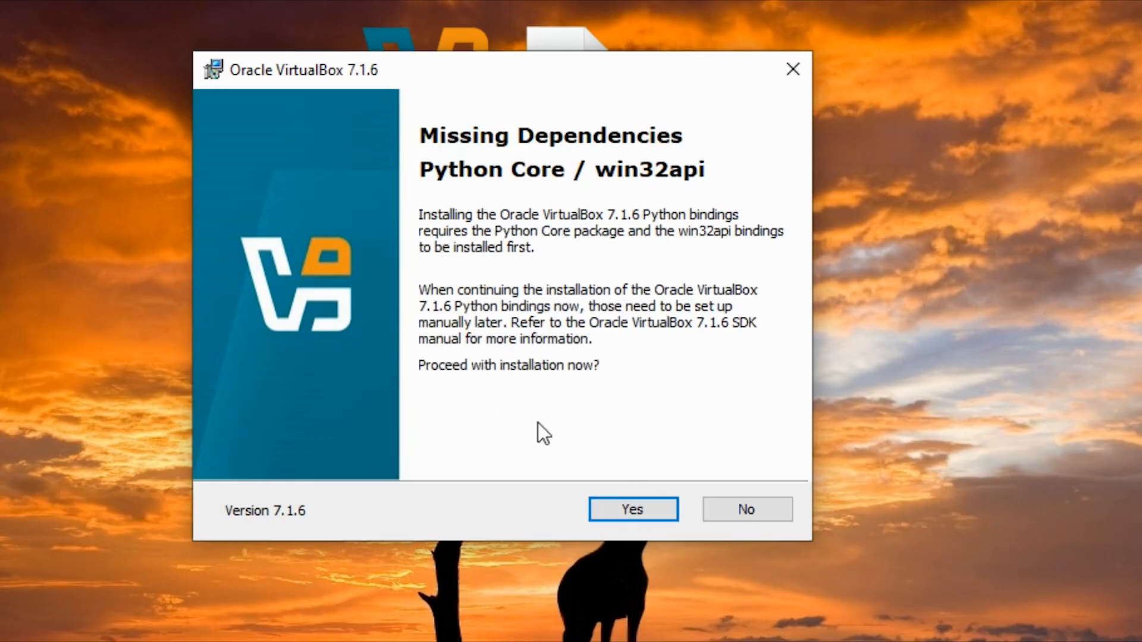
{"action": "left_click", "coordinate": [631, 509]}
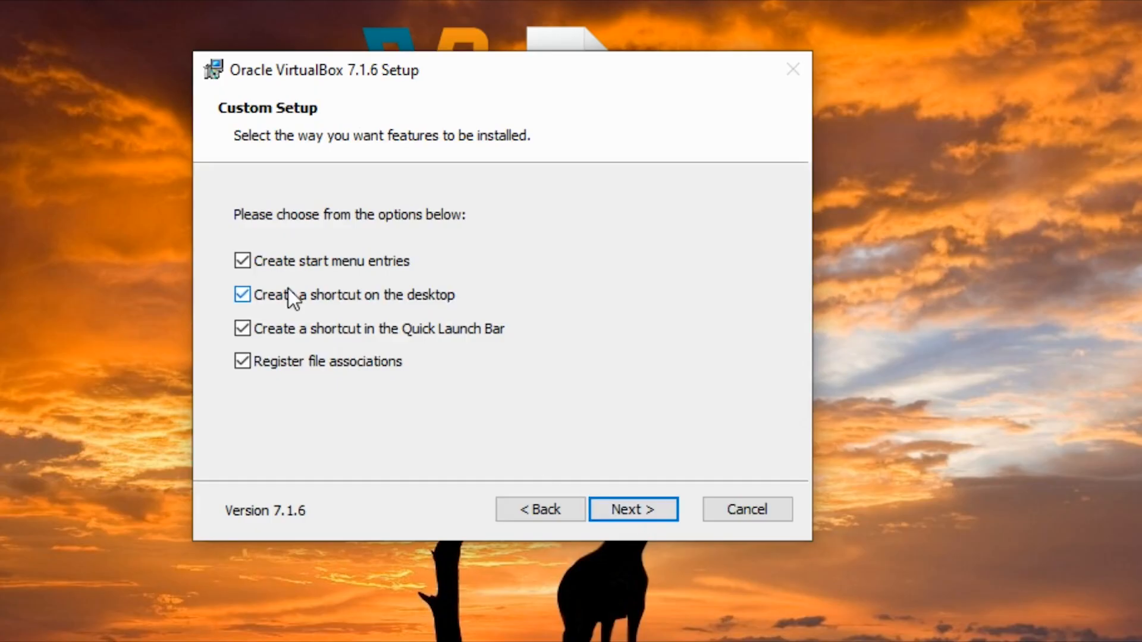
{"action": "mouse_move", "coordinate": [303, 305]}
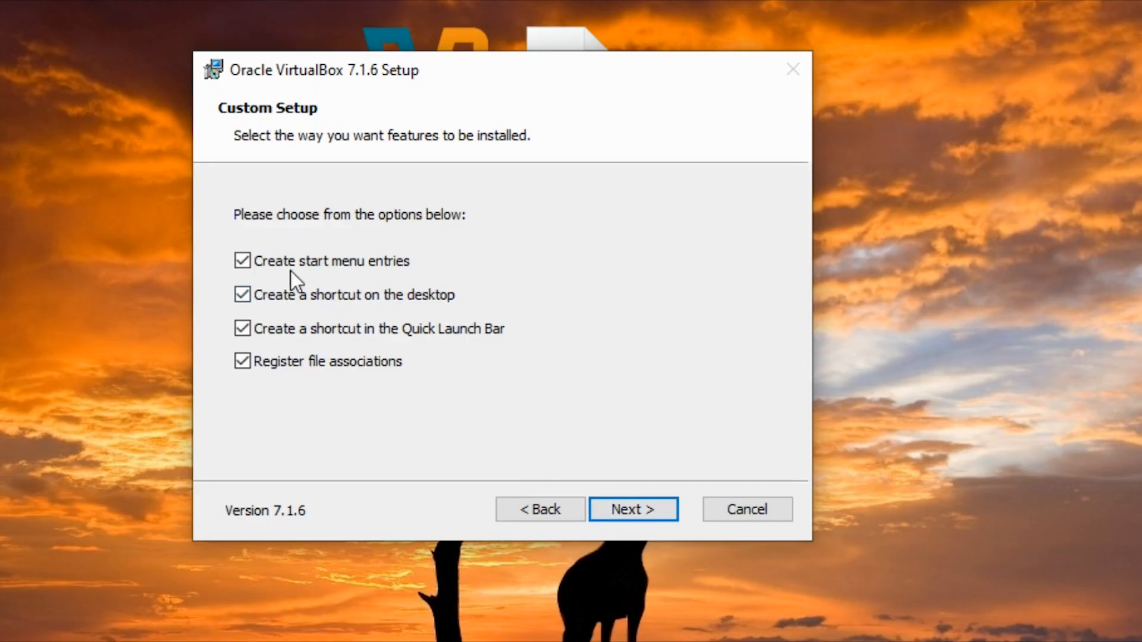
{"action": "mouse_move", "coordinate": [364, 330]}
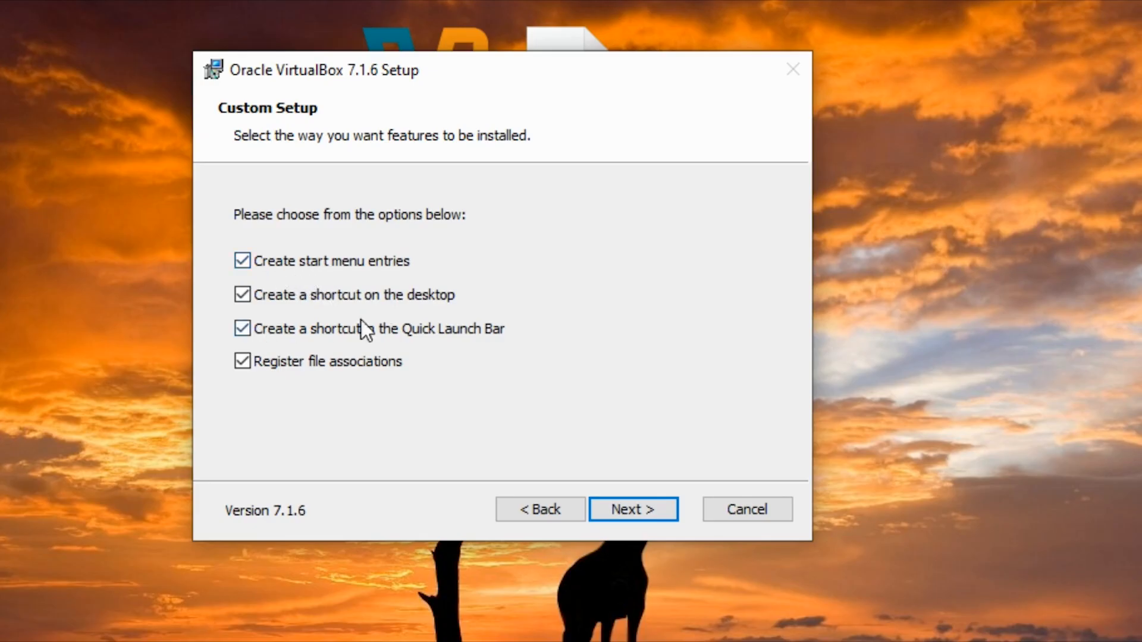
{"action": "mouse_move", "coordinate": [243, 433]}
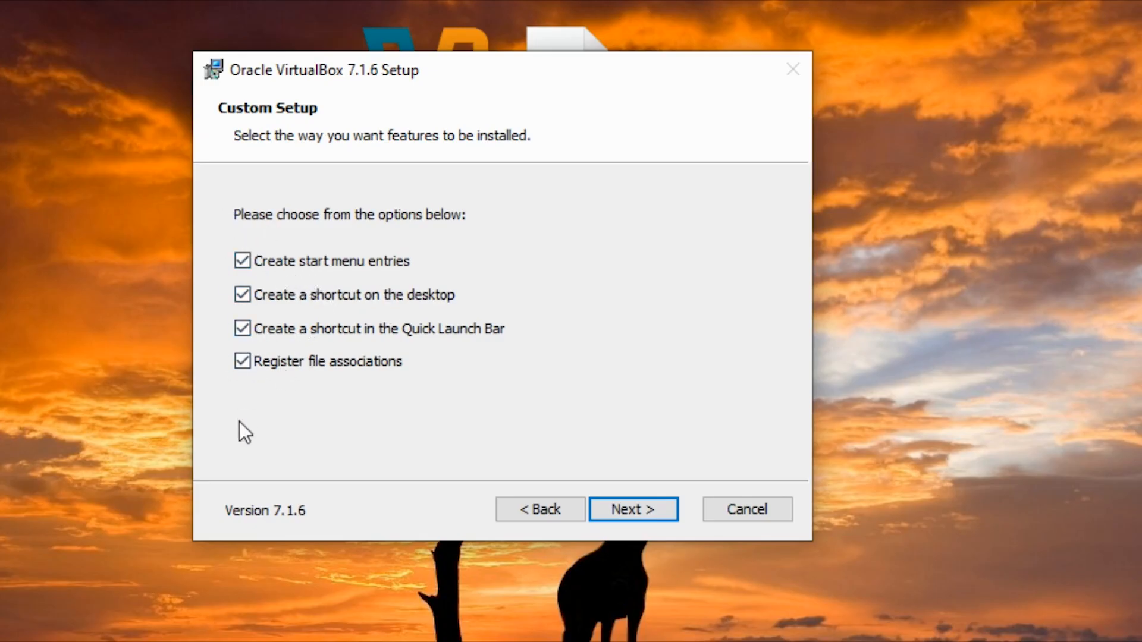
{"action": "left_click", "coordinate": [632, 509]}
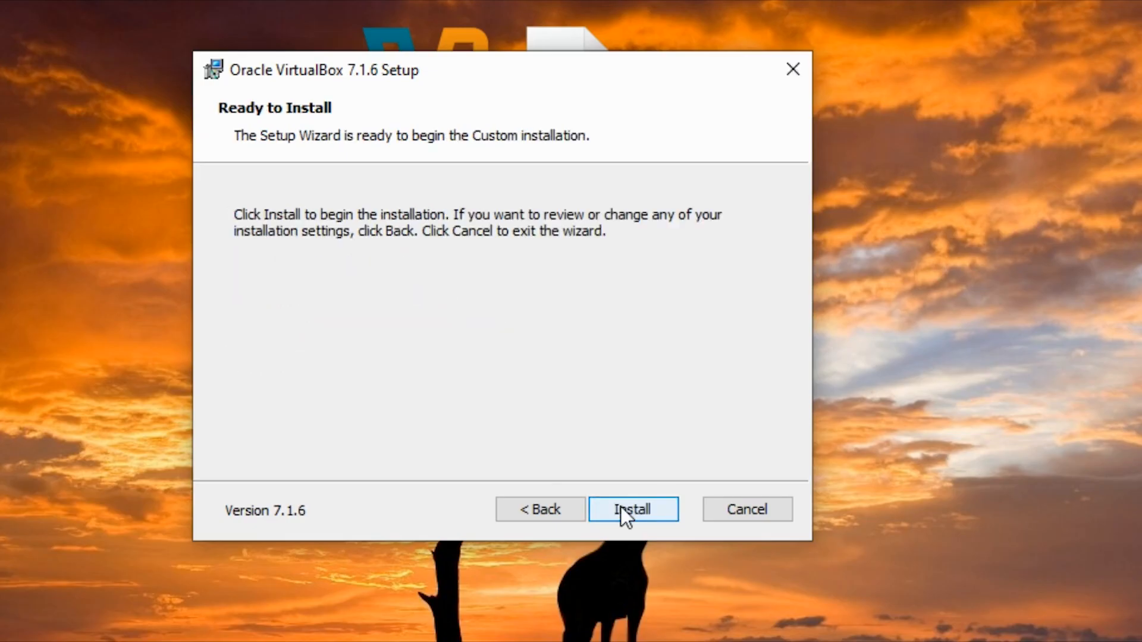
{"action": "mouse_move", "coordinate": [628, 521]}
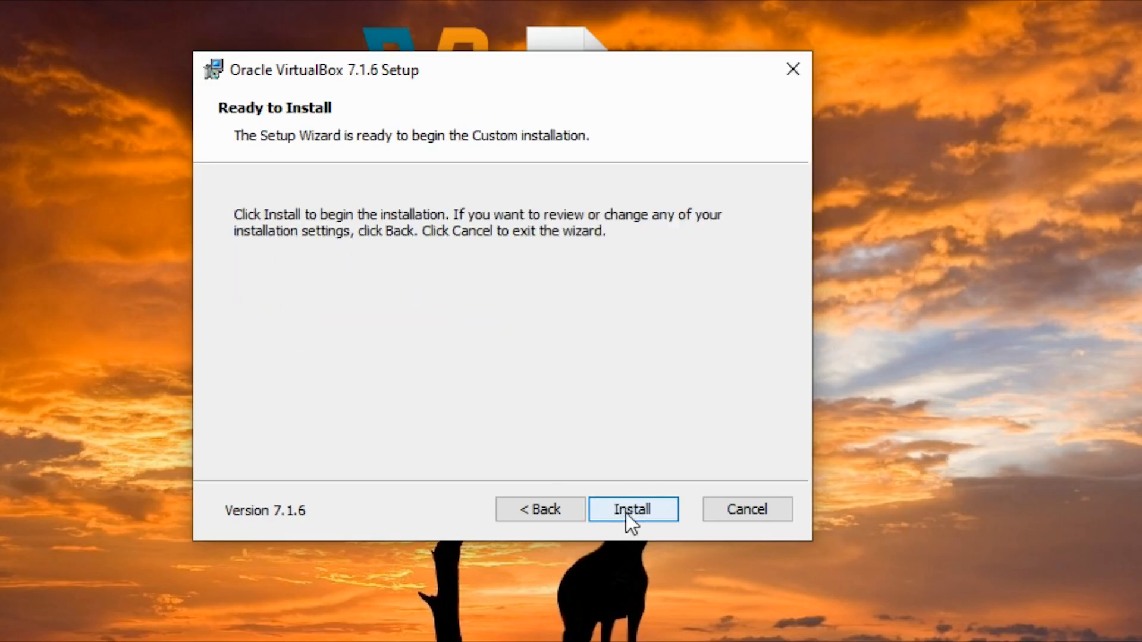
{"action": "left_click", "coordinate": [633, 509]}
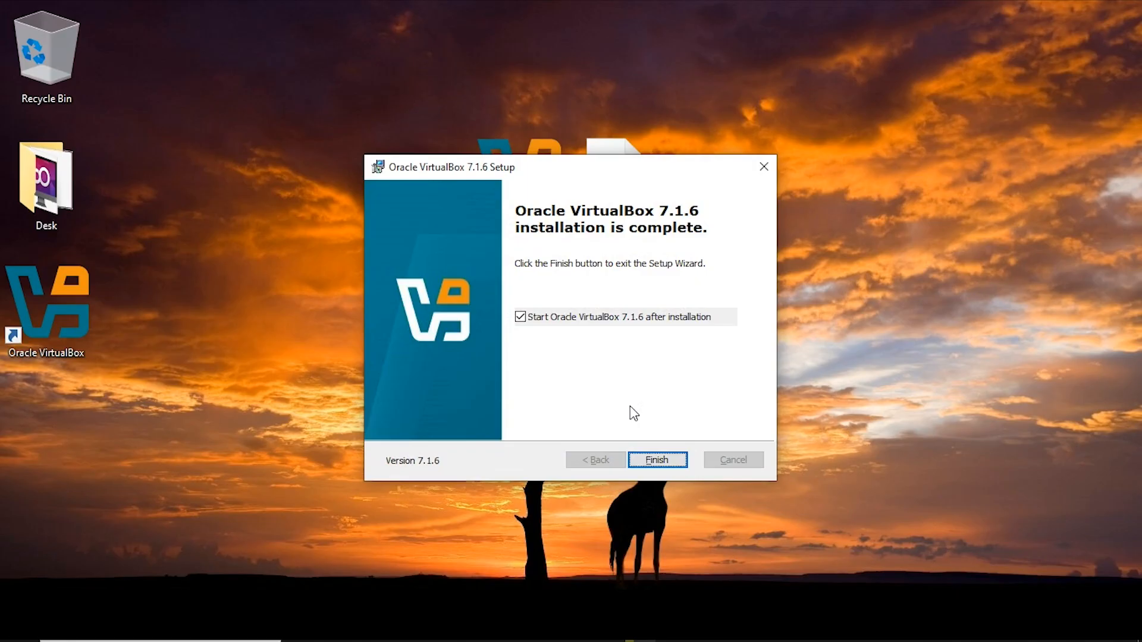
{"action": "mouse_move", "coordinate": [625, 411]}
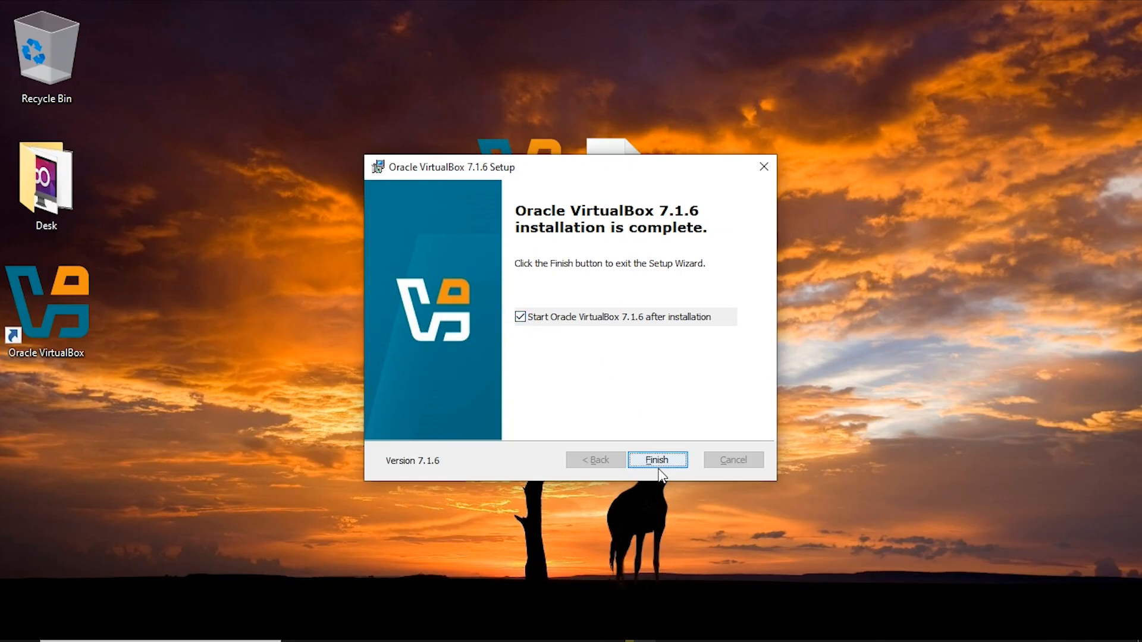
Finish the setup wizard with 'Start Oracle VirtualBox after installation' left checked.
{"action": "left_click", "coordinate": [654, 460]}
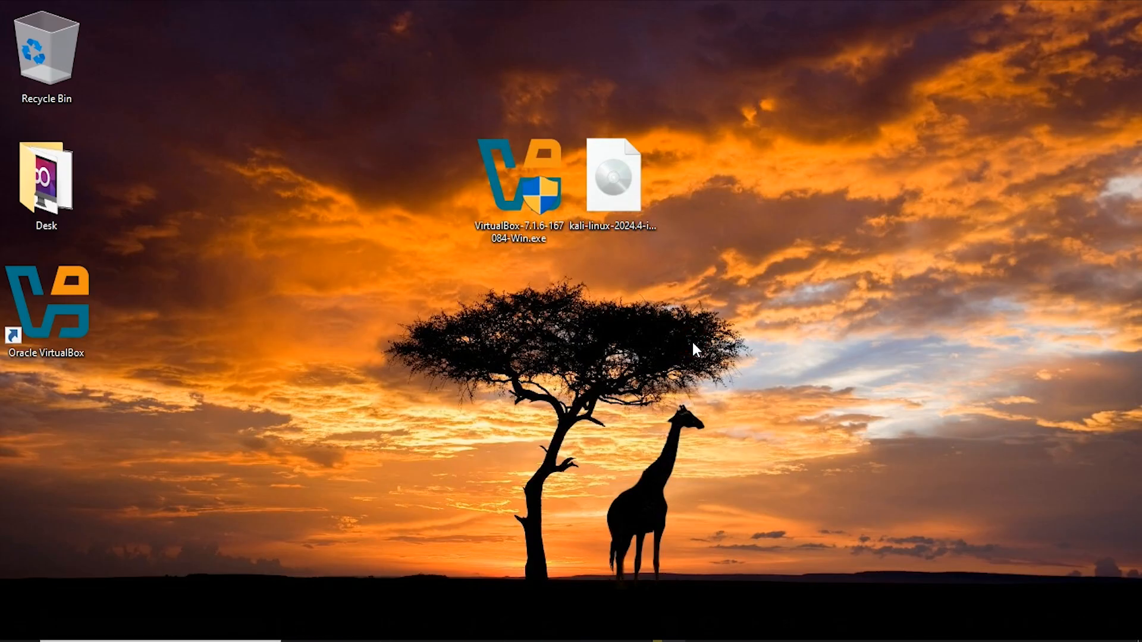
{"action": "double_click", "coordinate": [46, 300]}
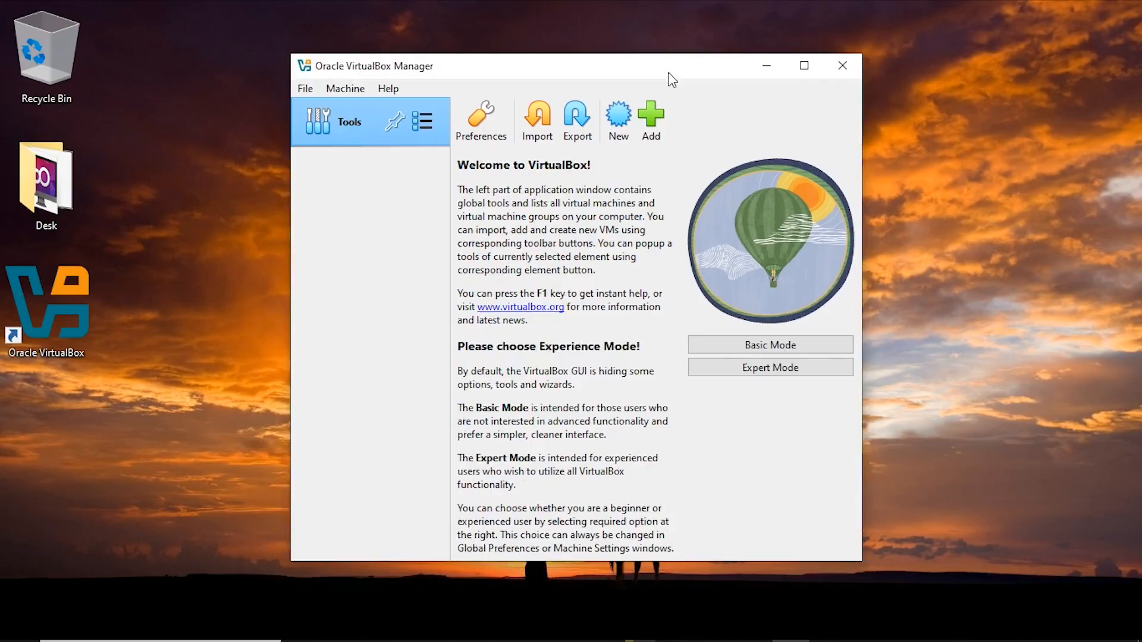
{"action": "mouse_move", "coordinate": [615, 309]}
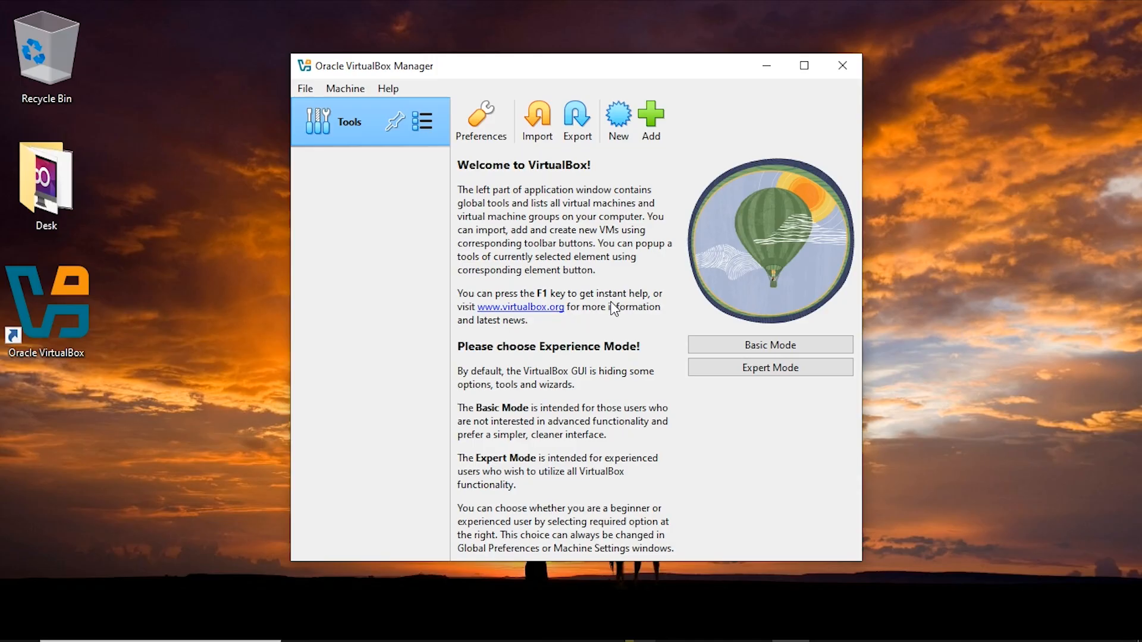
{"action": "mouse_move", "coordinate": [590, 75]}
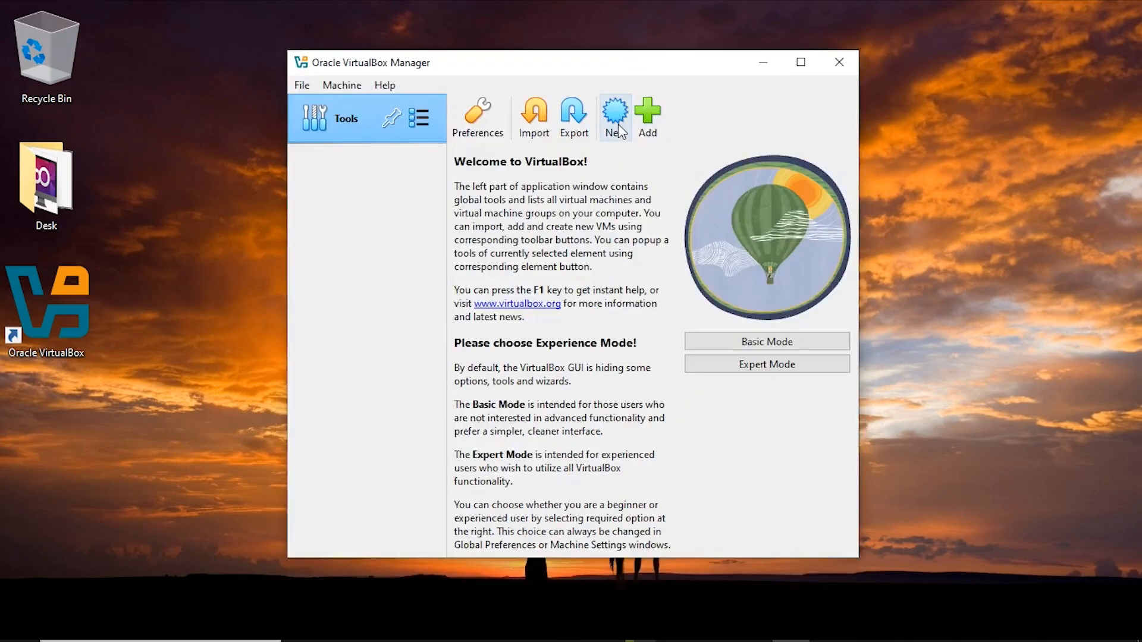
{"action": "mouse_move", "coordinate": [615, 113]}
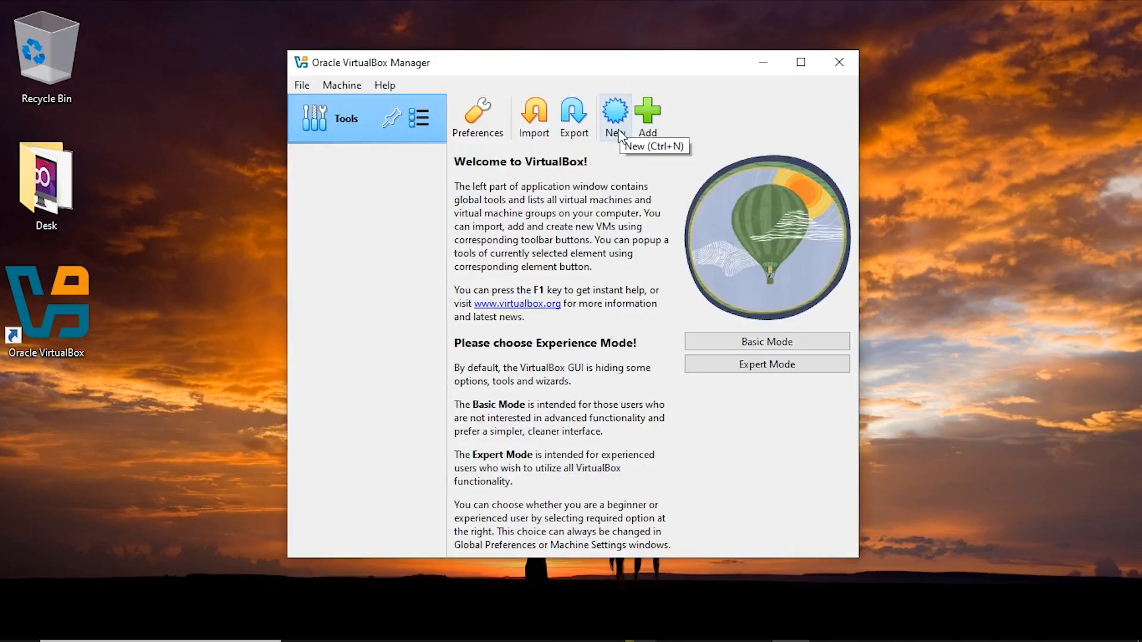
Create a new VM named "Kali Linus", letting the type switch to Linux 64-bit.
{"action": "left_click", "coordinate": [613, 116]}
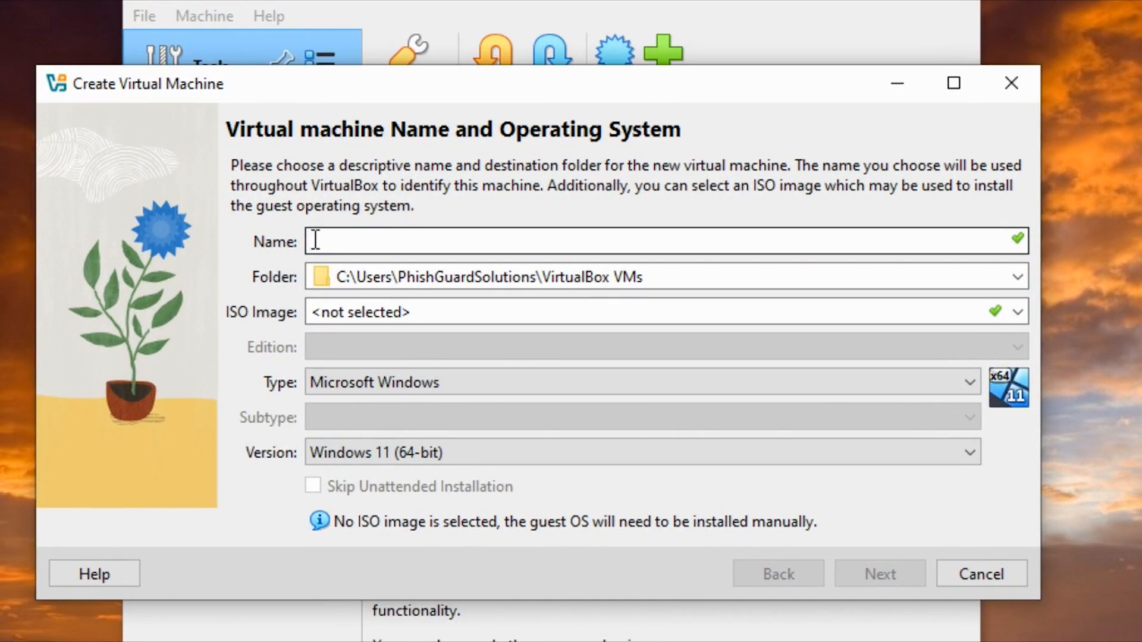
{"action": "type", "text": "Kali Linus"}
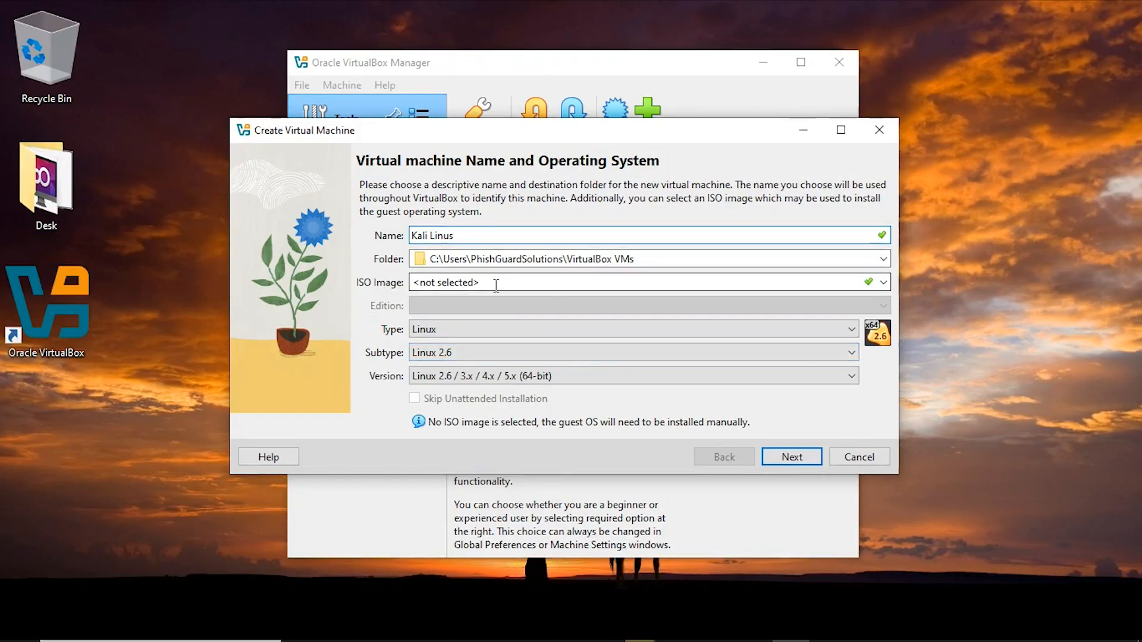
{"action": "mouse_move", "coordinate": [519, 282]}
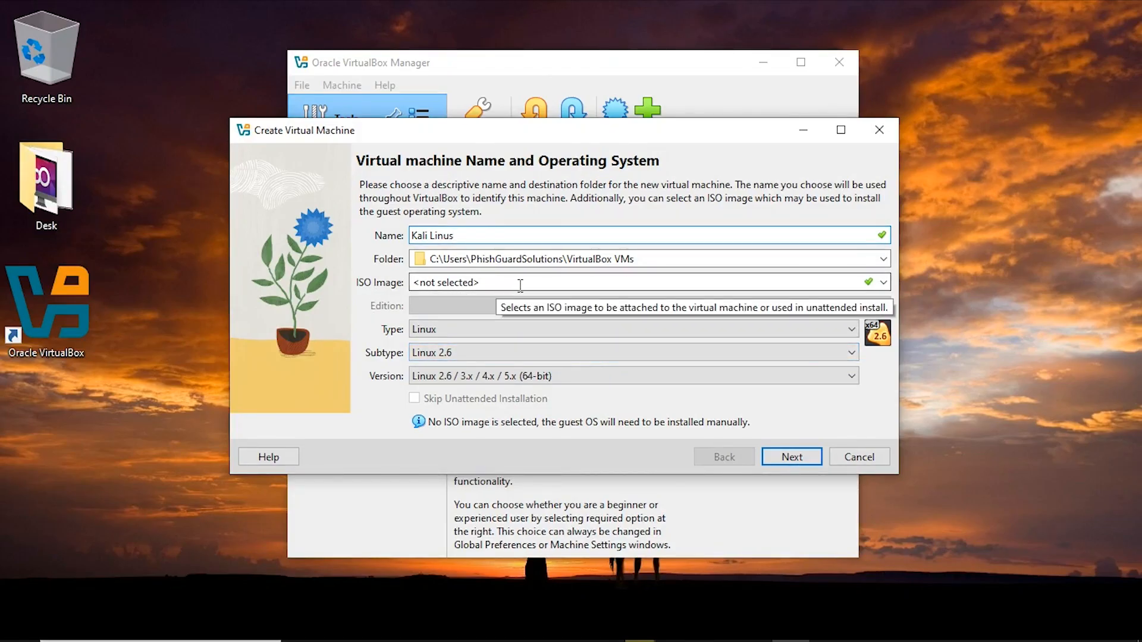